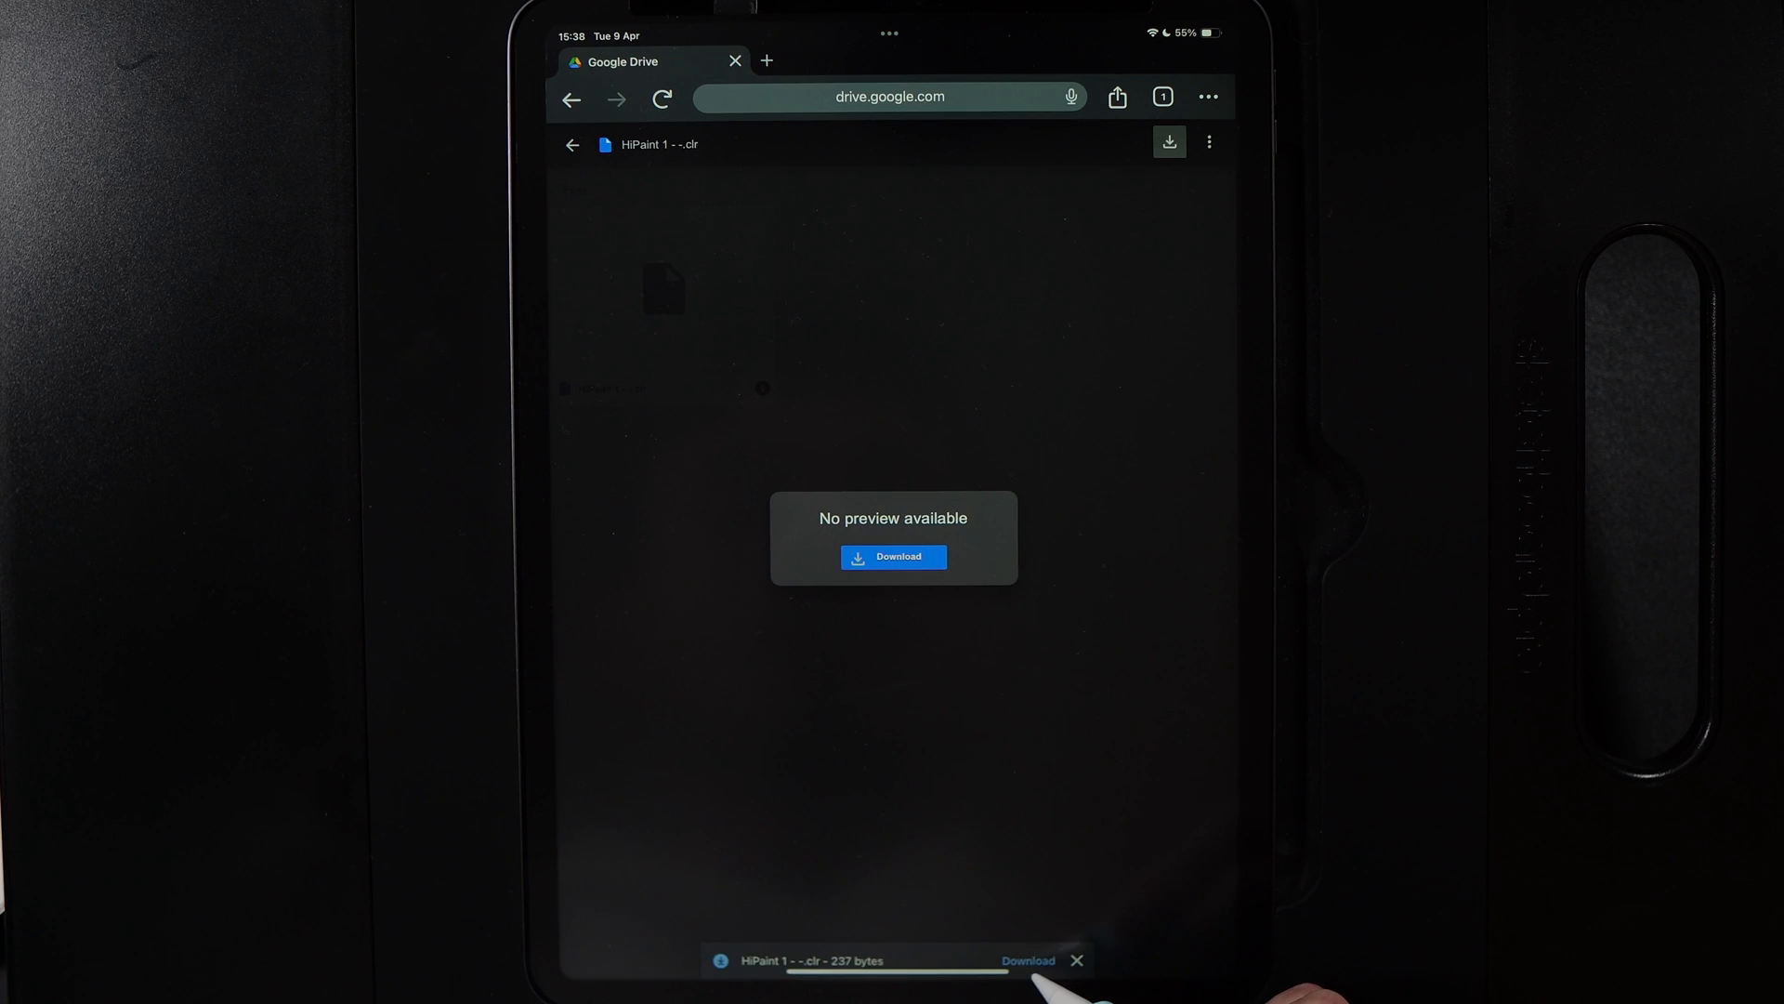
# Step: Download the HiPaint 1 .clr palette file from Google Drive to the tablet
pyautogui.click(1028, 960)
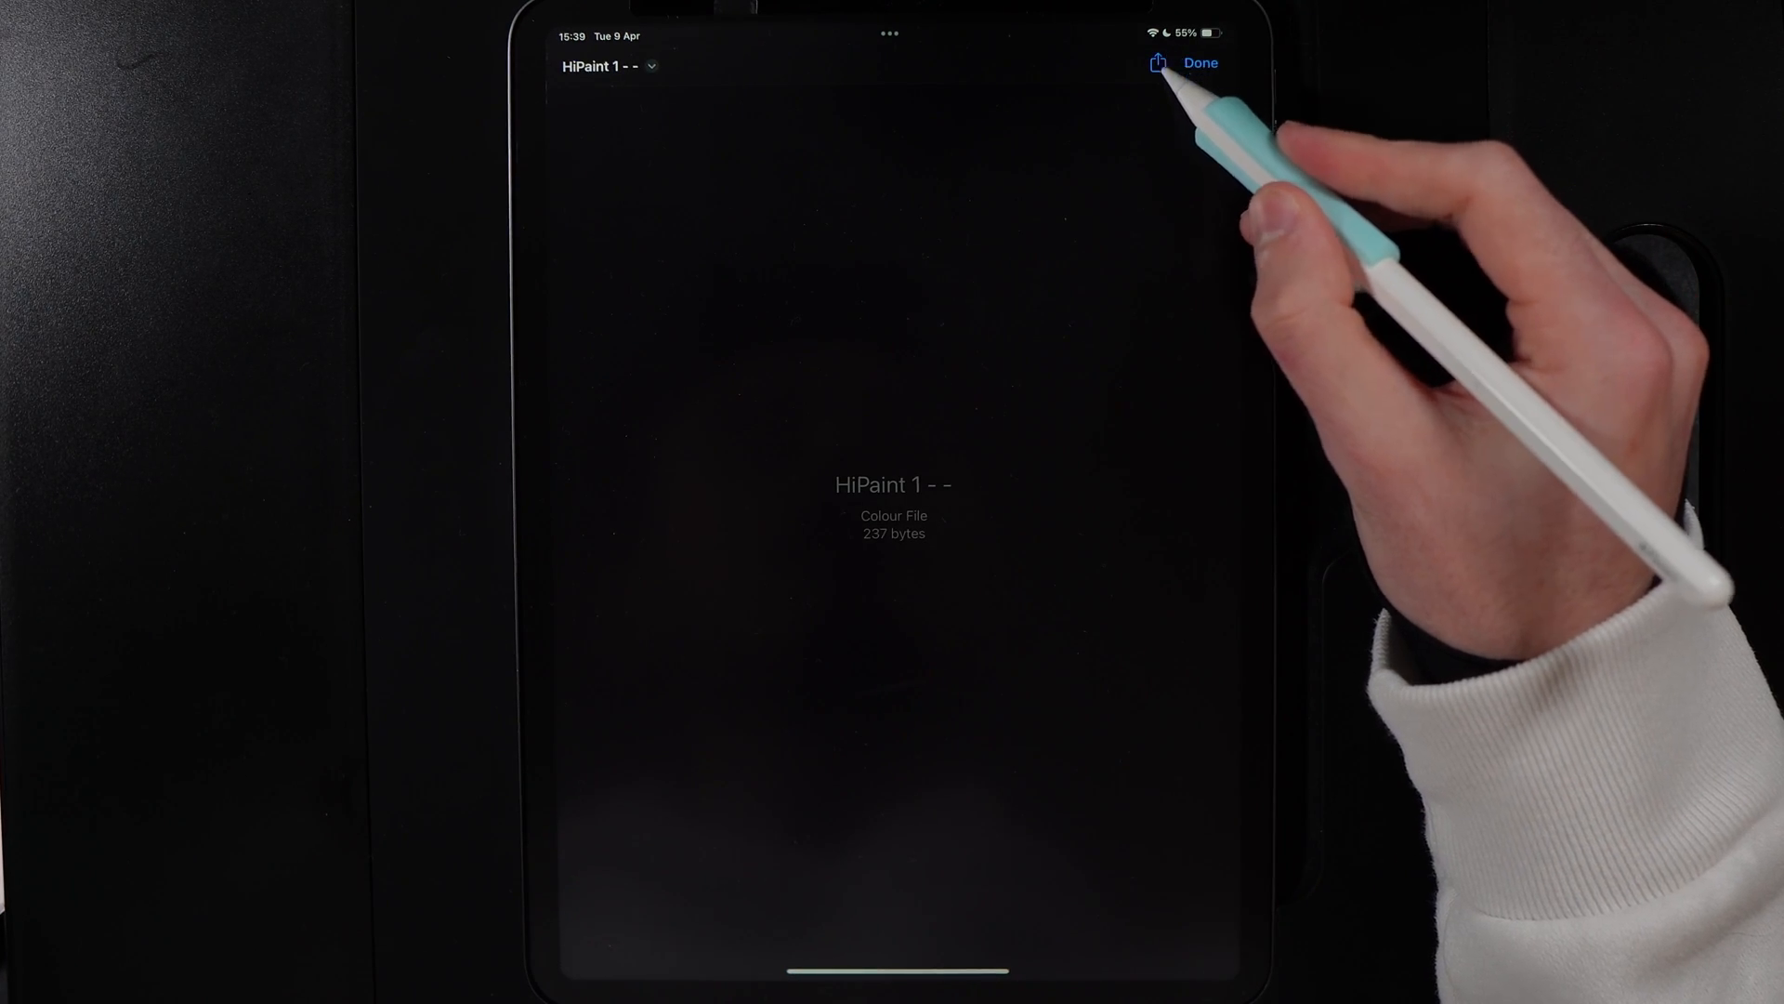
# Step: Share the HiPaint 1 colour file from Files into HiPaint and confirm it in the Color panel
pyautogui.click(1156, 62)
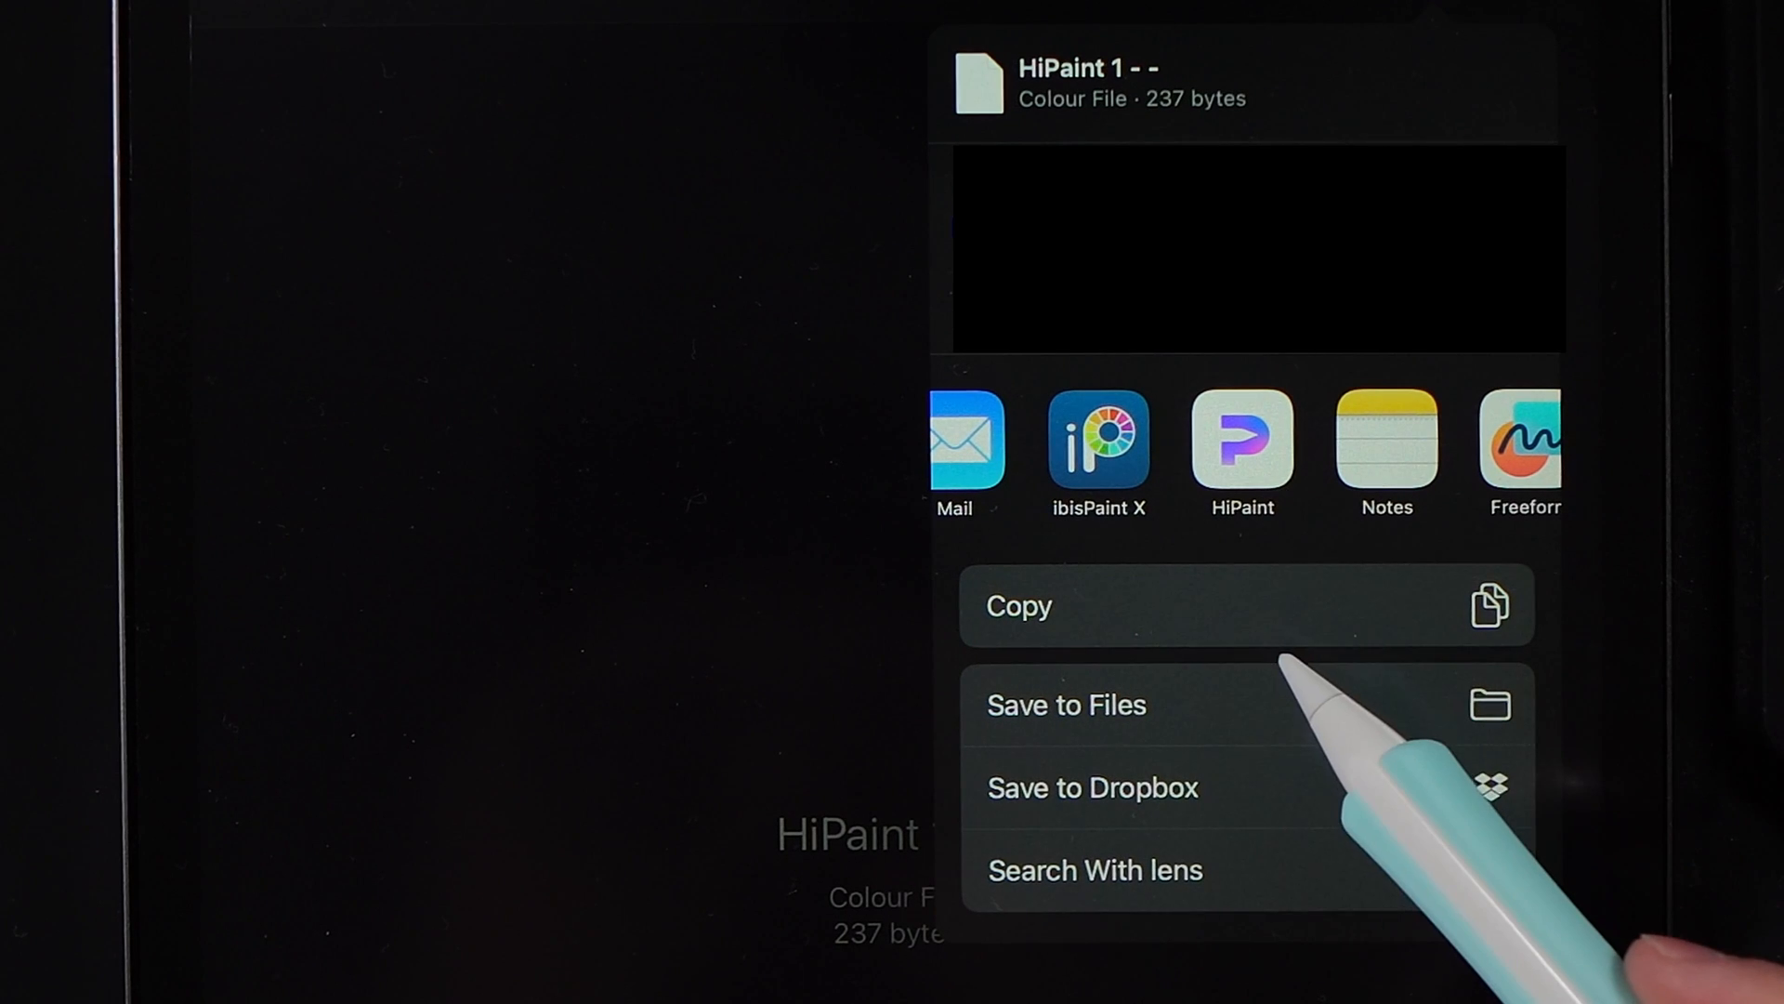
pyautogui.moveTo(1242, 444)
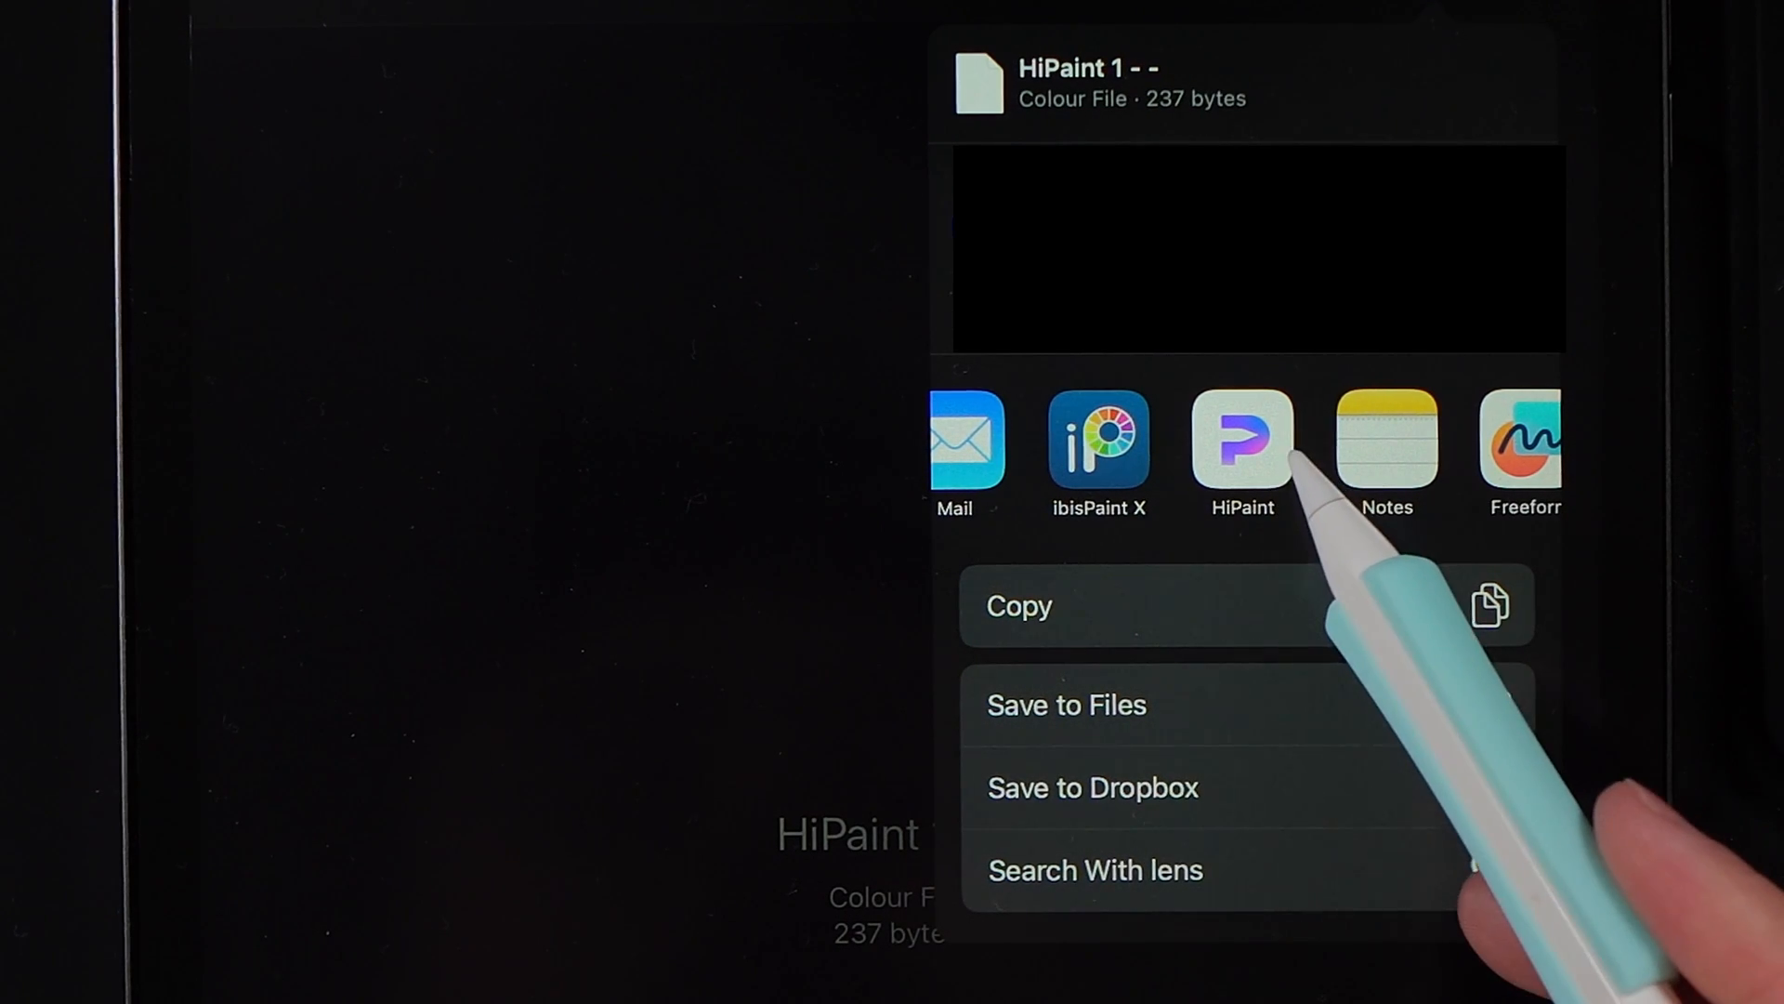
pyautogui.click(1242, 444)
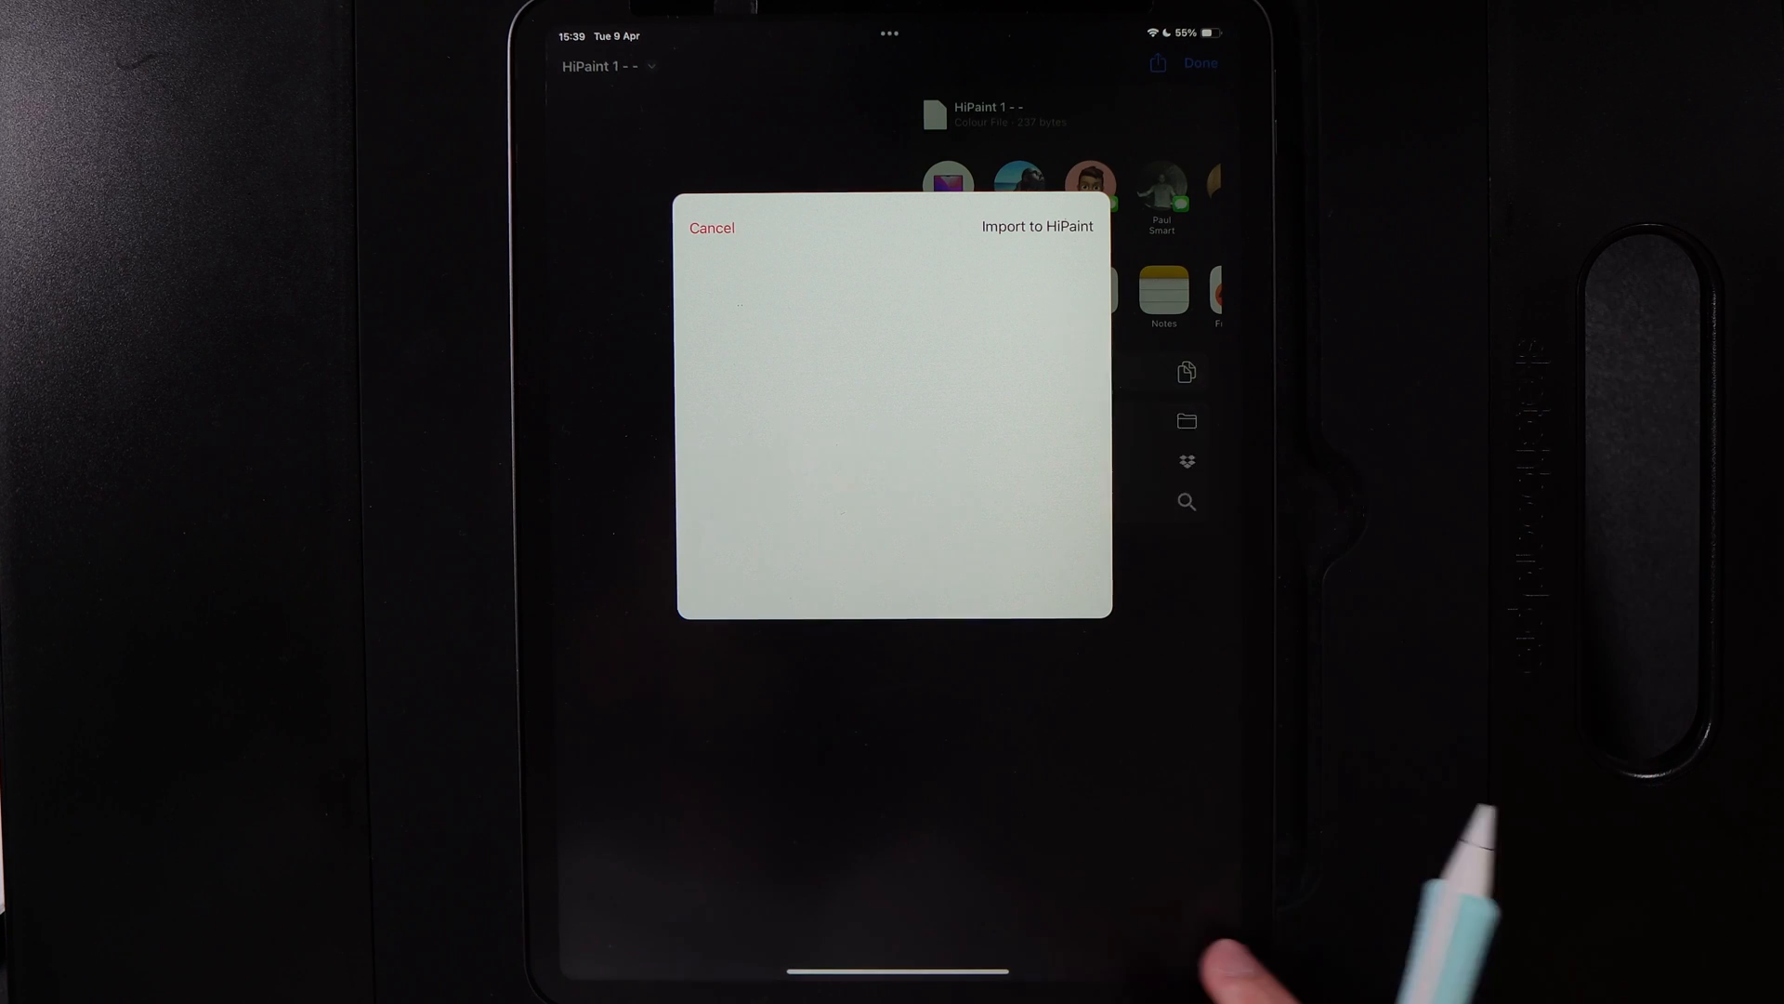
pyautogui.click(1037, 225)
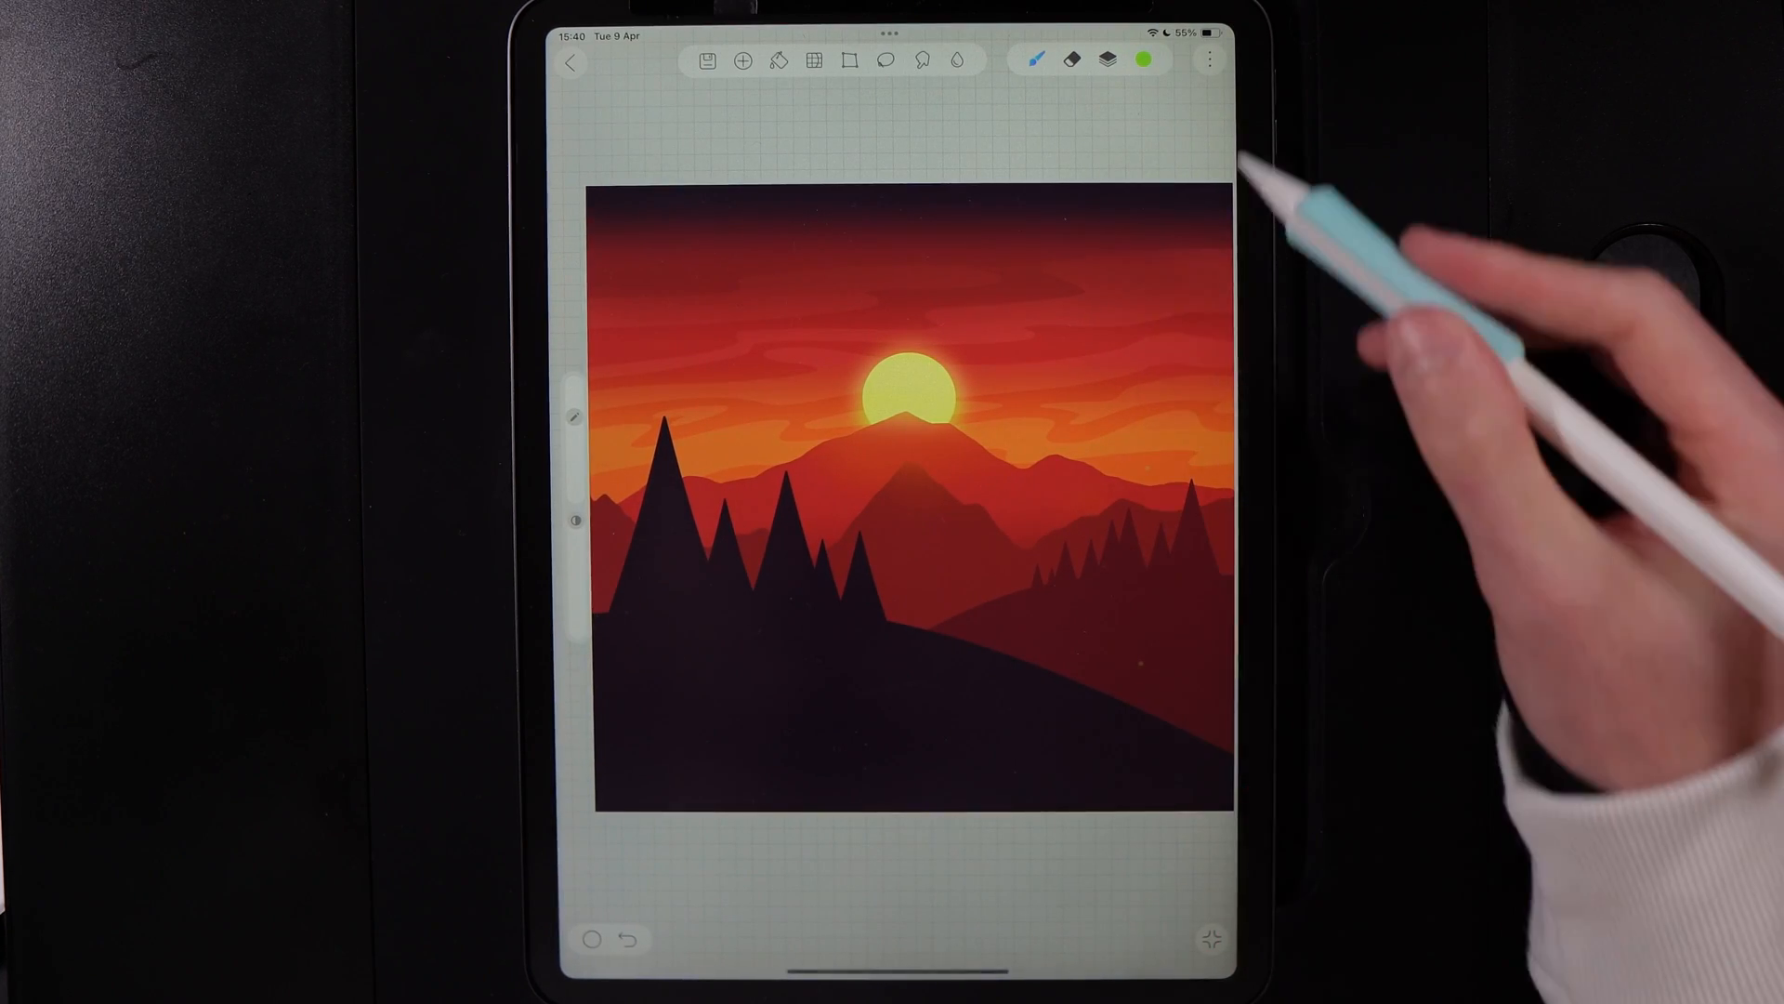
pyautogui.click(1145, 59)
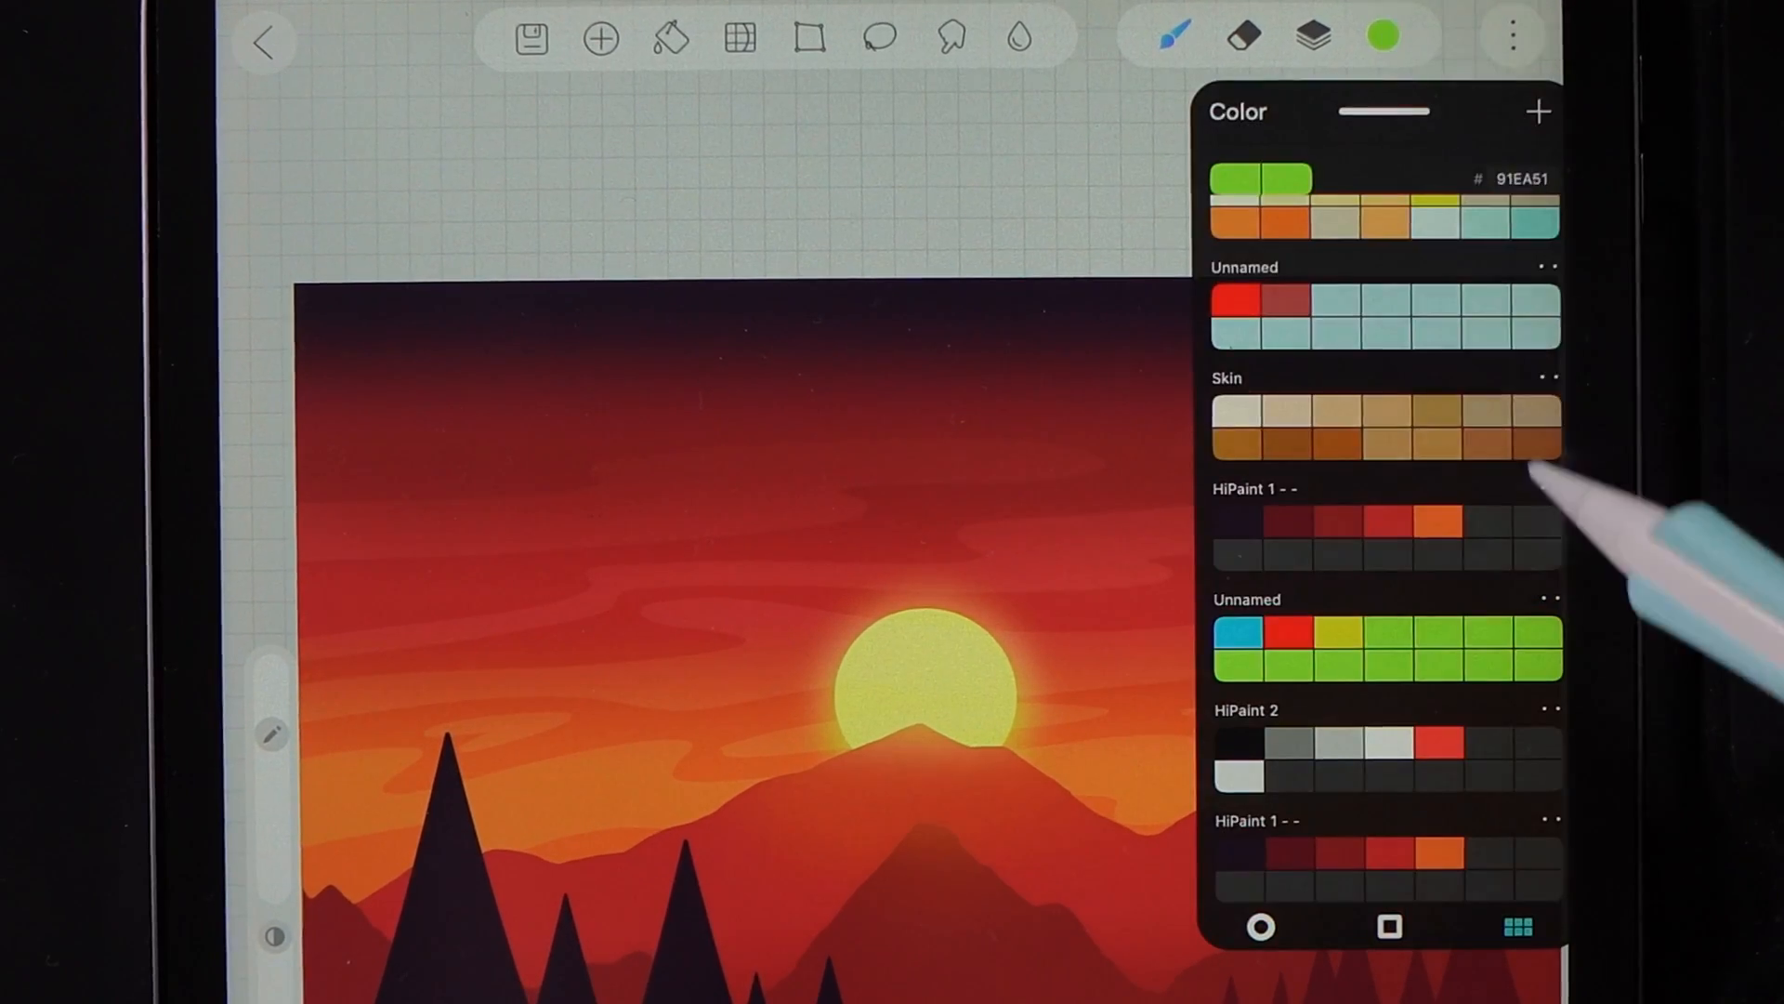